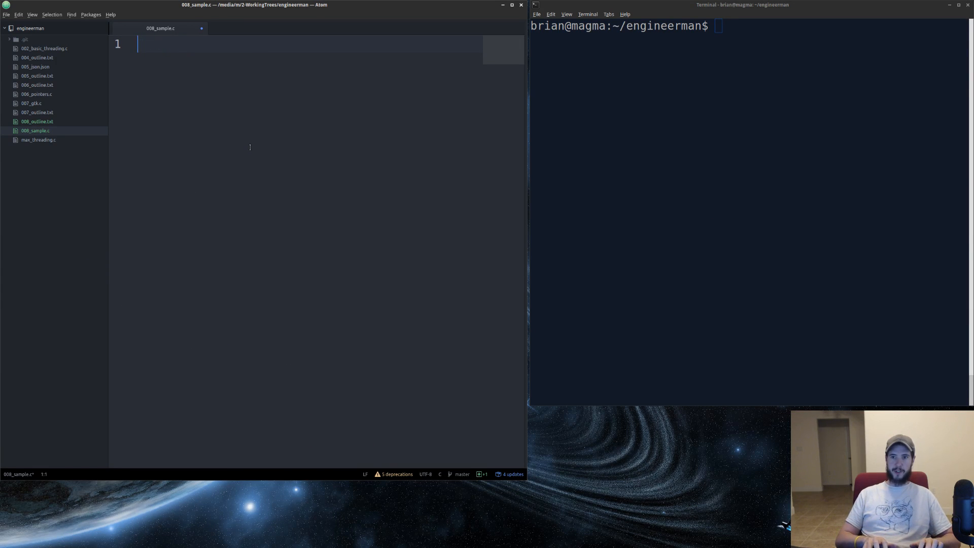
# Write #include <stdio.h> and int main(void) with printf("hello world :)\n") in 008_sample.c.
pyautogui.write('#include <stdio')
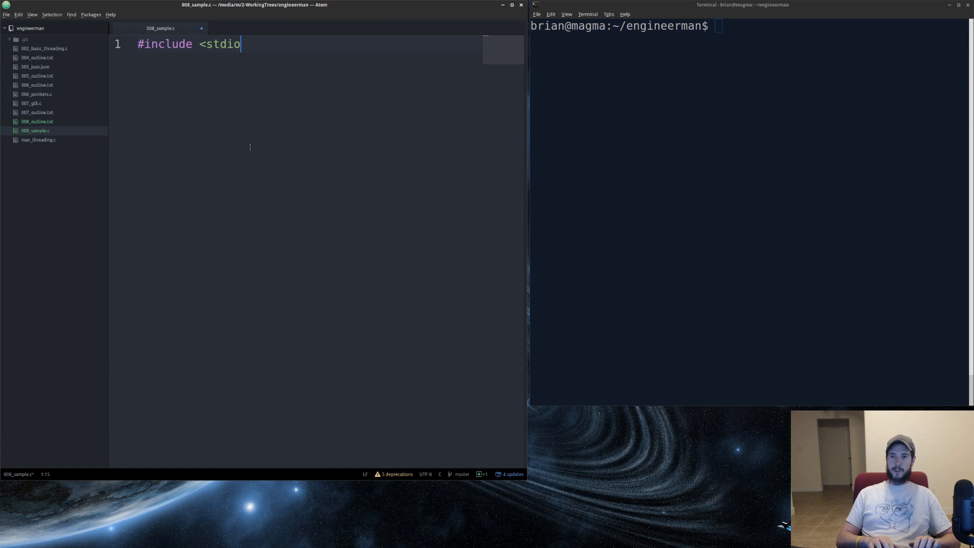
pyautogui.write('.h>')
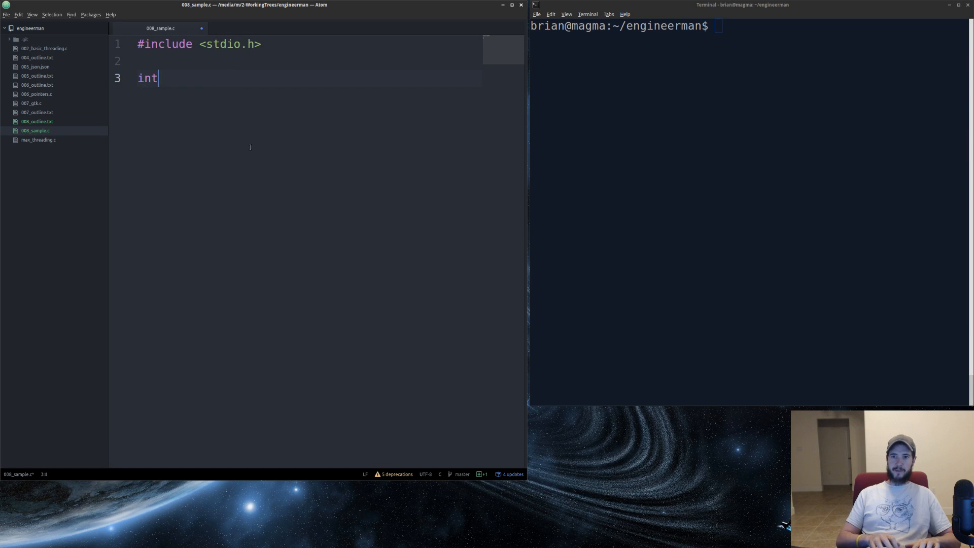
pyautogui.write('main()')
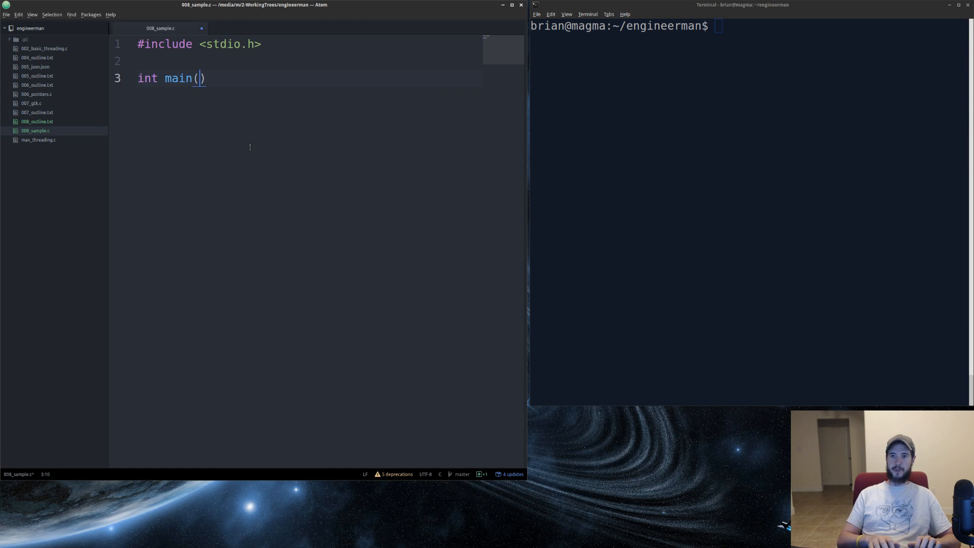
pyautogui.write('void) {')
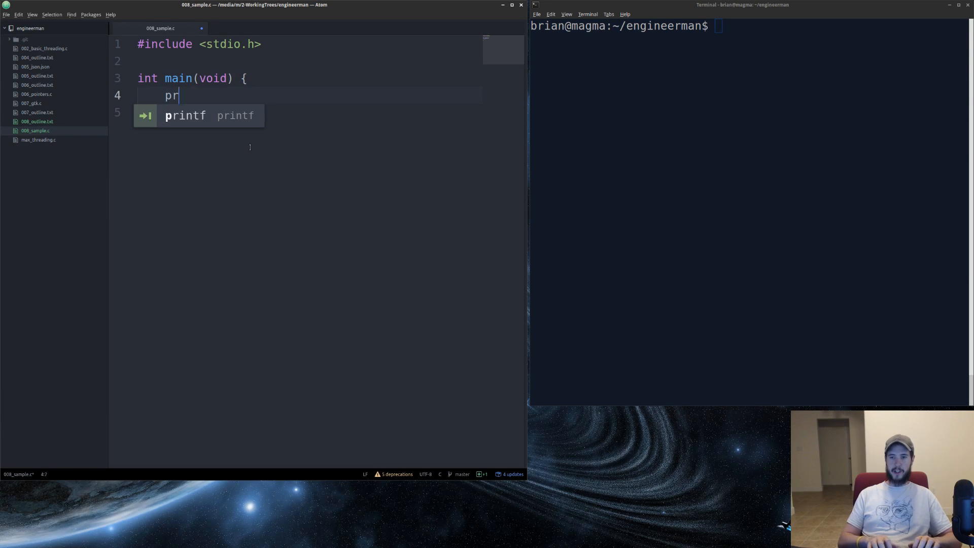
pyautogui.write('intf("hello world")')
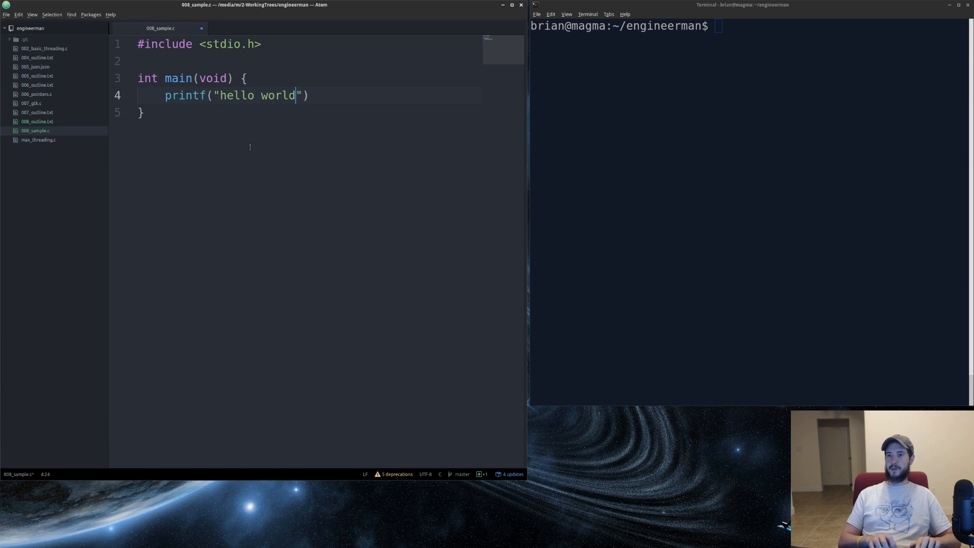
pyautogui.write(':)\\n')
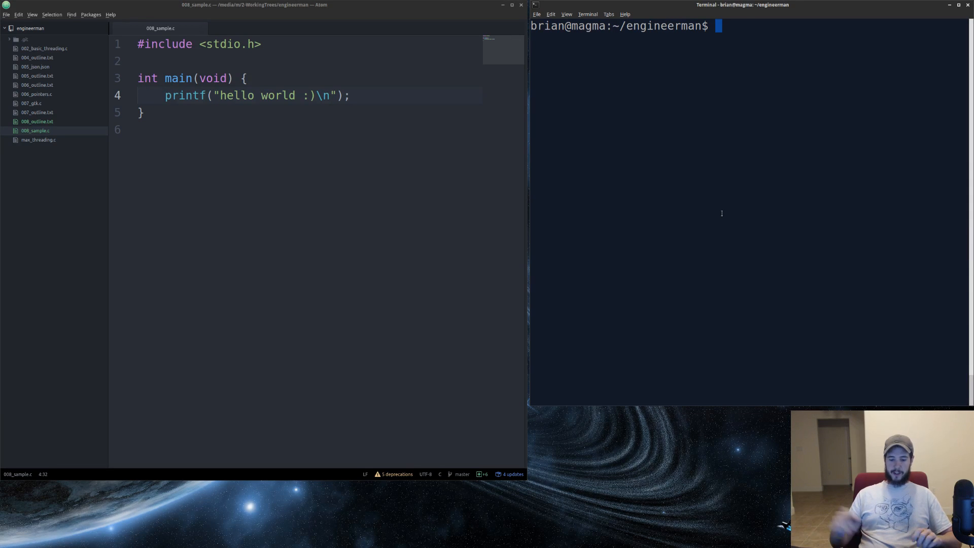
# Begin the gcc command in Terminal for the preprocessing step.
pyautogui.write('gcc')
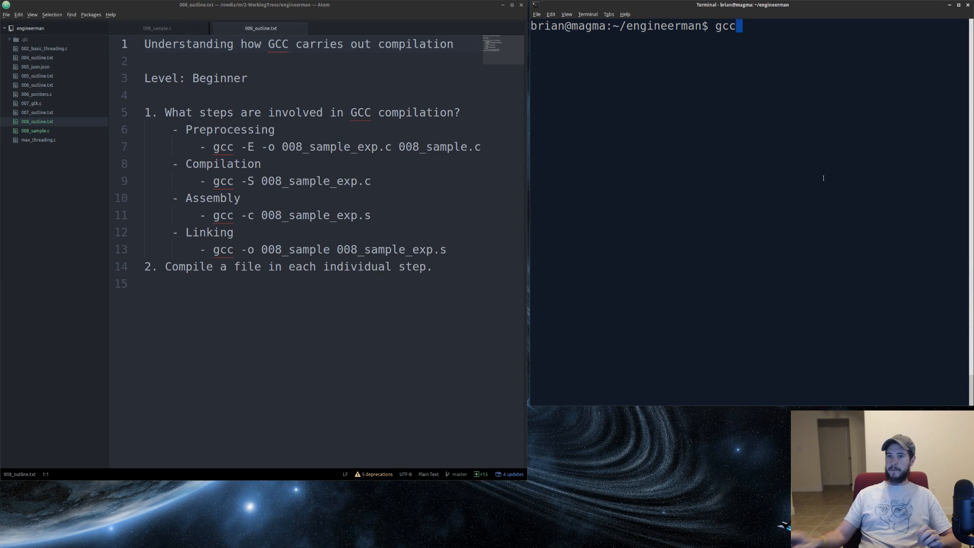
# Run gcc -E 008_sample.c to show expanded code, then gcc -E -o 008_sample_exp.c 008_sample.c.
pyautogui.write('-E')
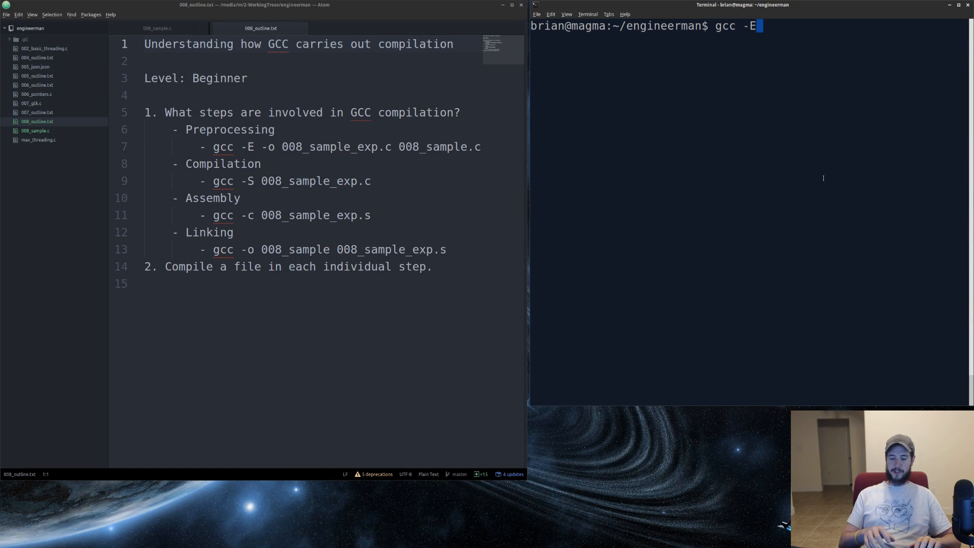
pyautogui.write('008_')
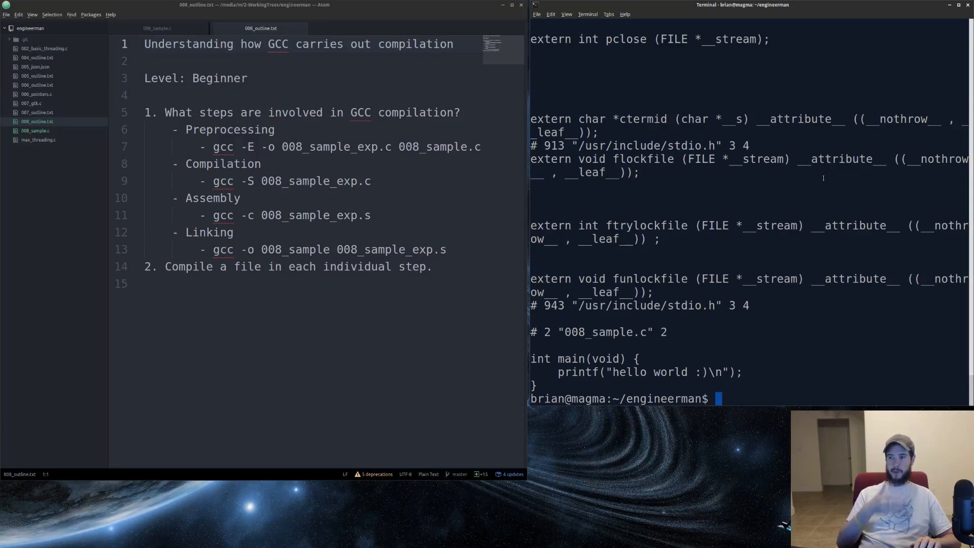
pyautogui.write('gcc -E 008_sample.c')
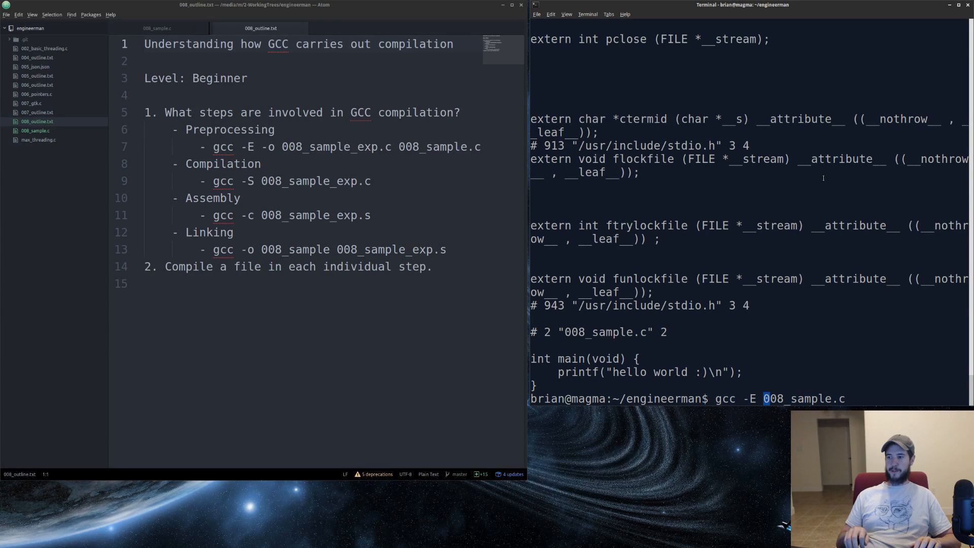
pyautogui.write('-o 008_sample_exp.c')
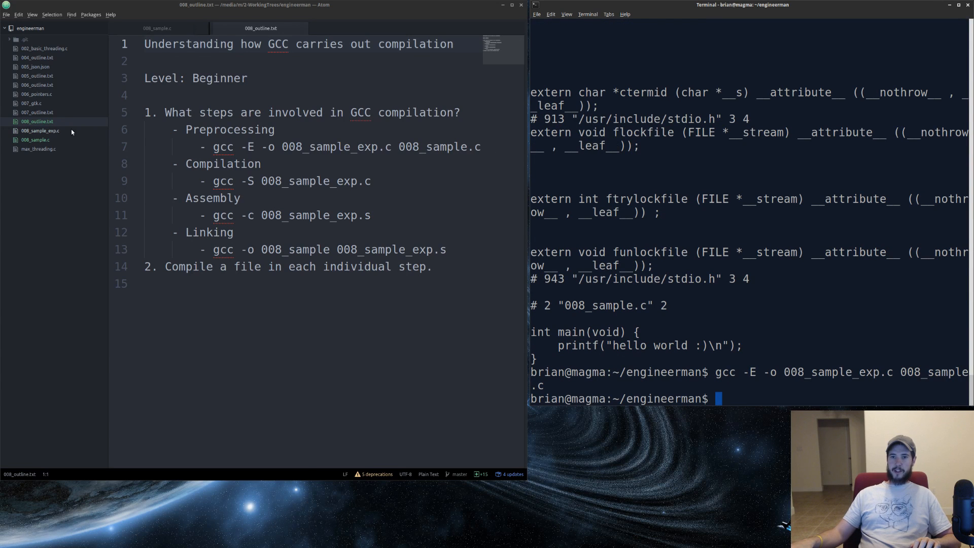
# Open 008_sample_exp.c in Atom and compare it with the original 008_sample.c.
pyautogui.click(39, 131)
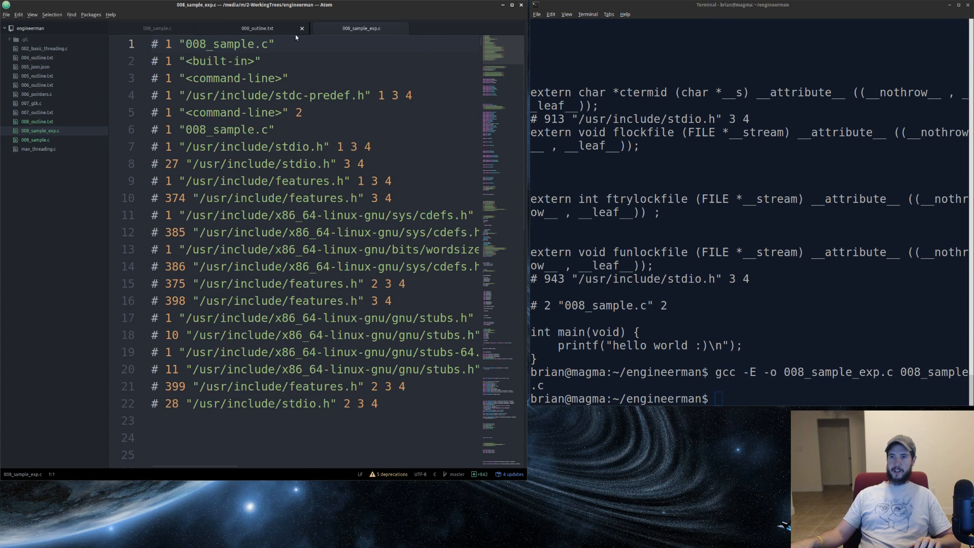
pyautogui.click(160, 28)
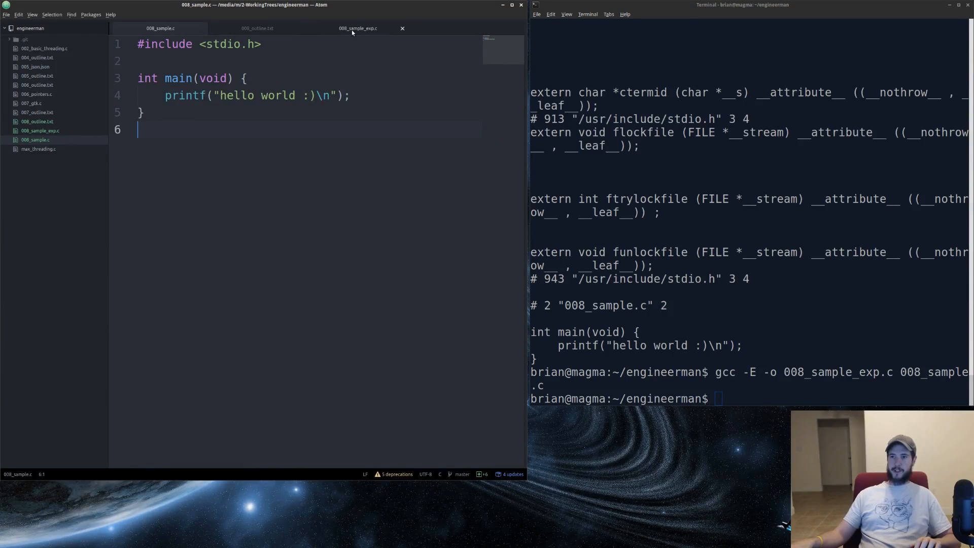
pyautogui.click(361, 29)
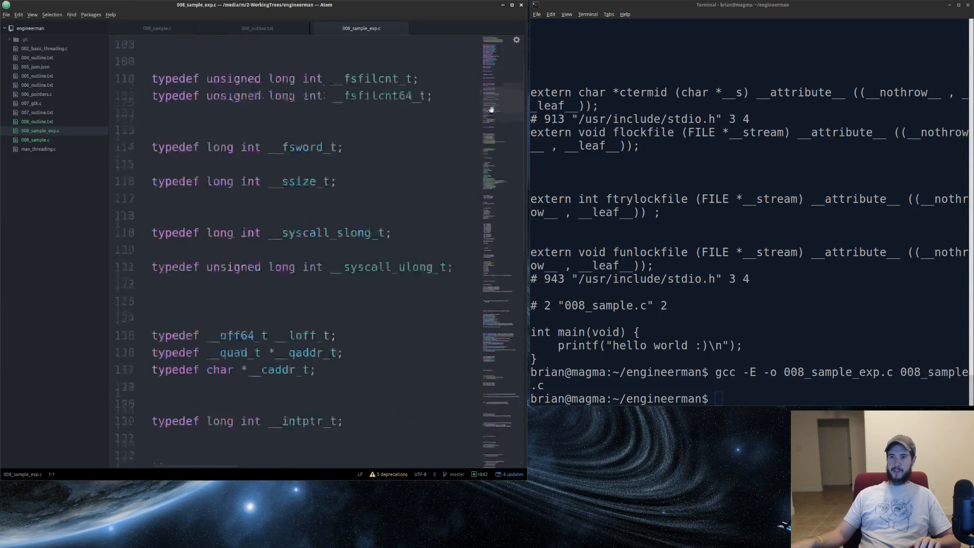
# Scroll to the bottom of the 842-line expanded source to find main, then return to 008_sample.c.
pyautogui.scroll(-3)
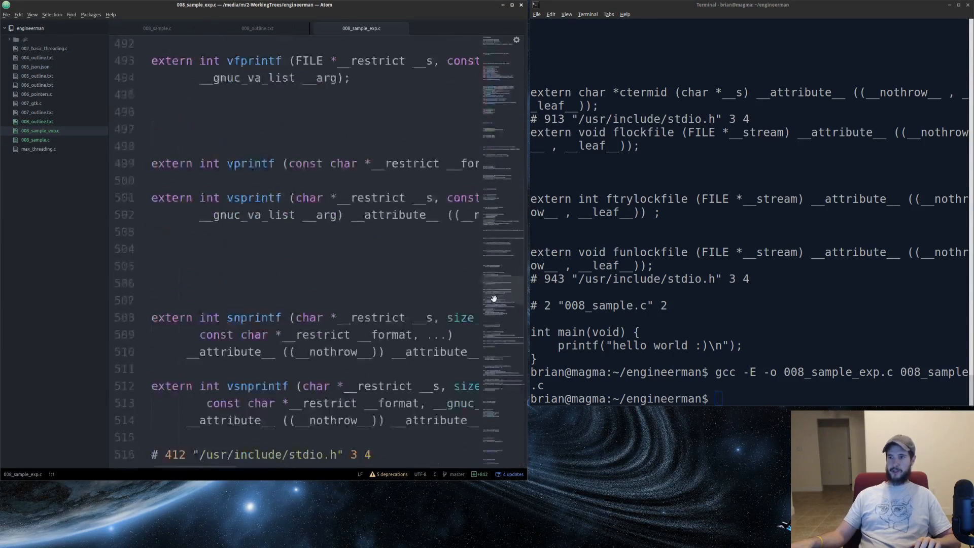
pyautogui.scroll(-3)
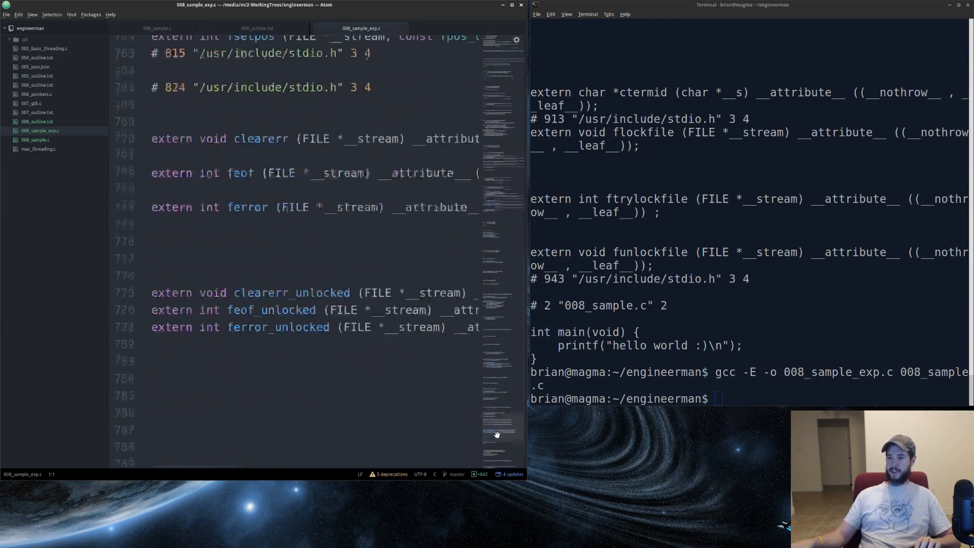
pyautogui.scroll(-3)
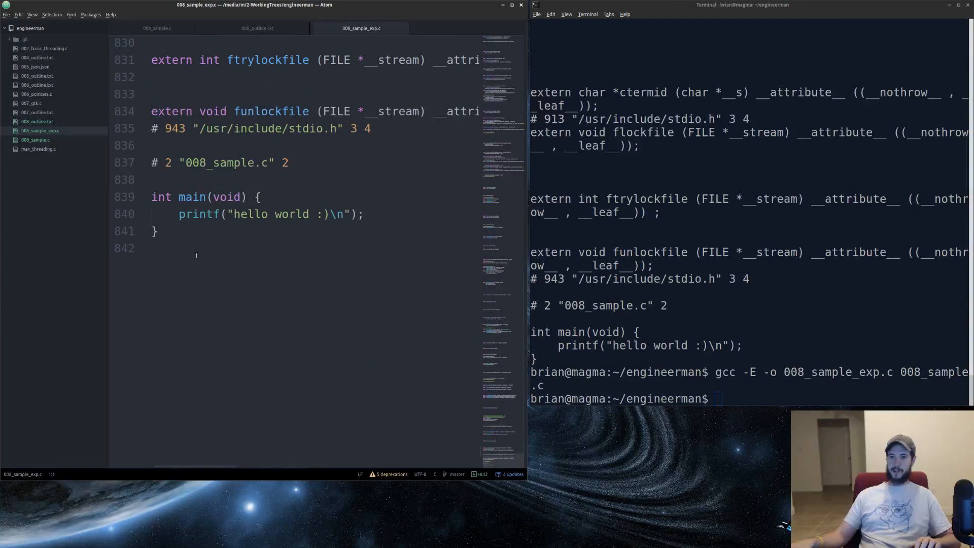
pyautogui.moveTo(152, 197); pyautogui.dragTo(158, 232)
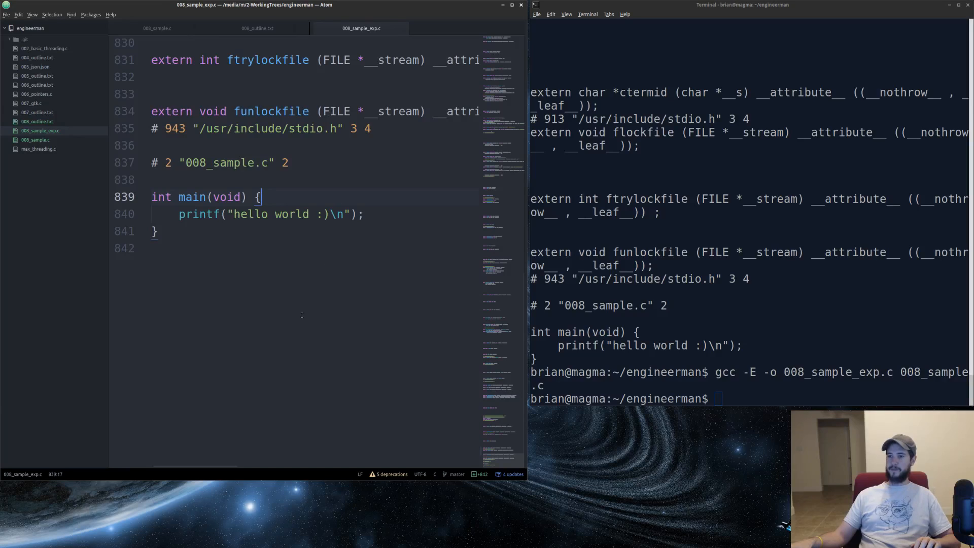
pyautogui.click(161, 28)
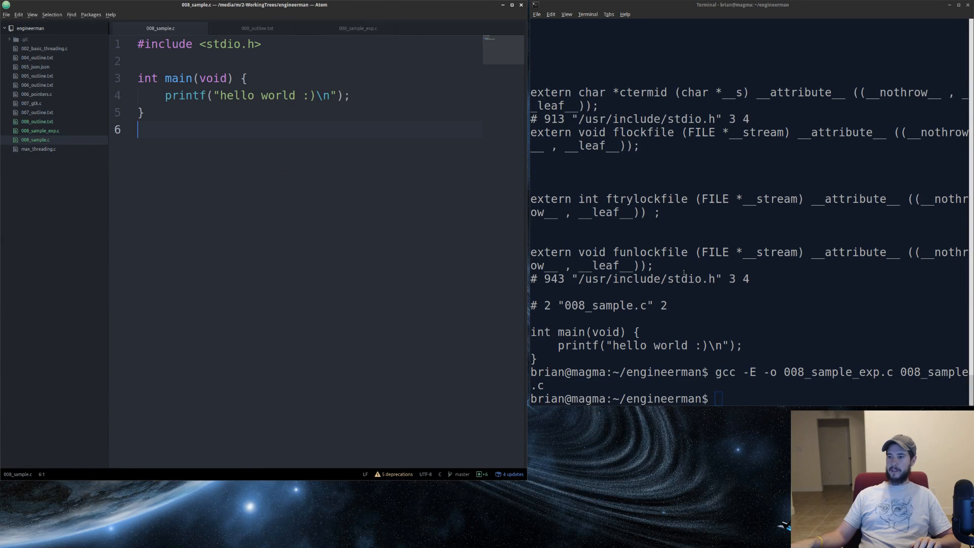
# Run gcc -S 008_sample_exp.c in Terminal to compile it down to assembly.
pyautogui.click(260, 28)
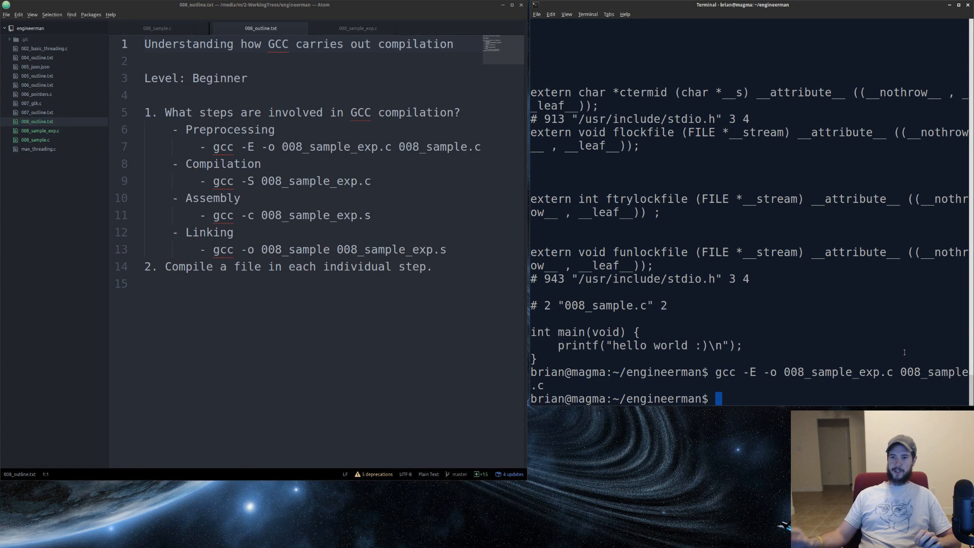
pyautogui.write('gcc')
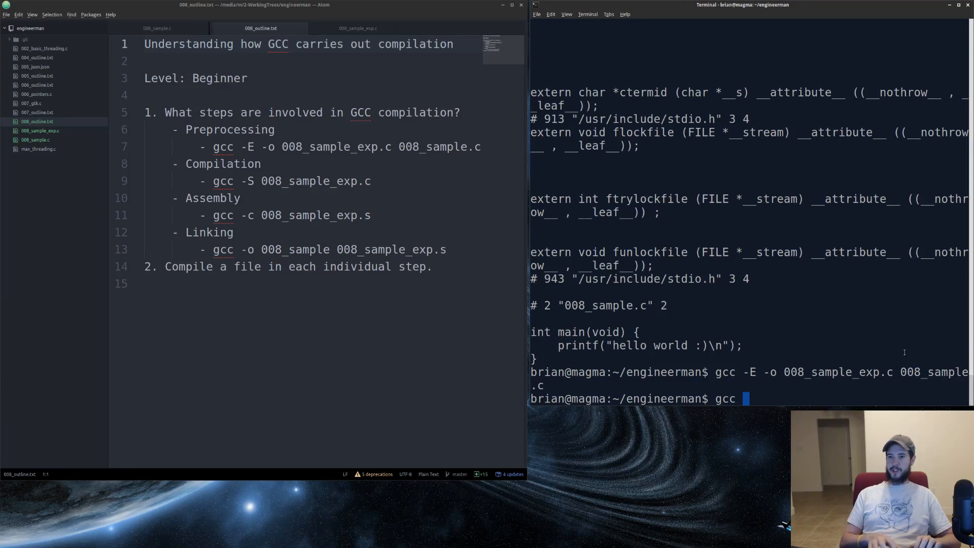
pyautogui.write('-S')
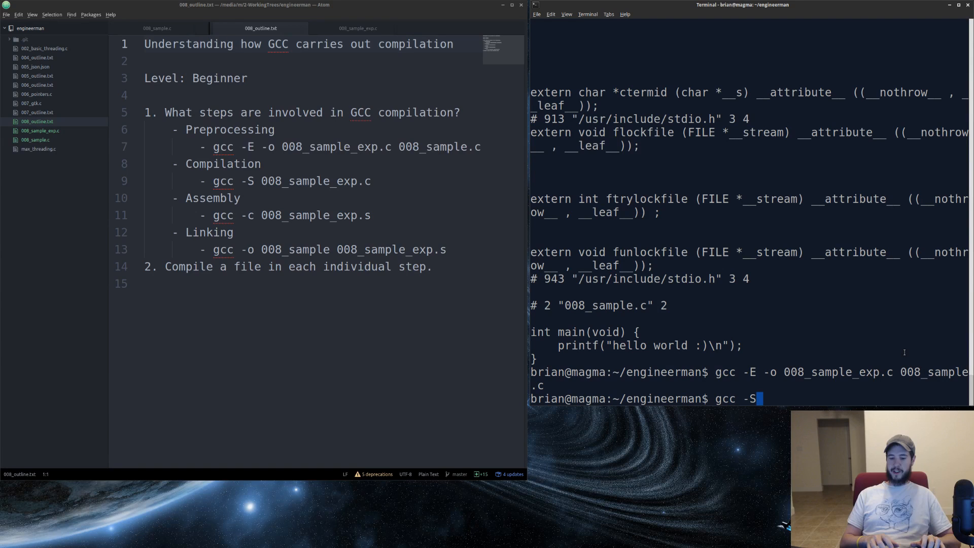
pyautogui.write('008_saa')
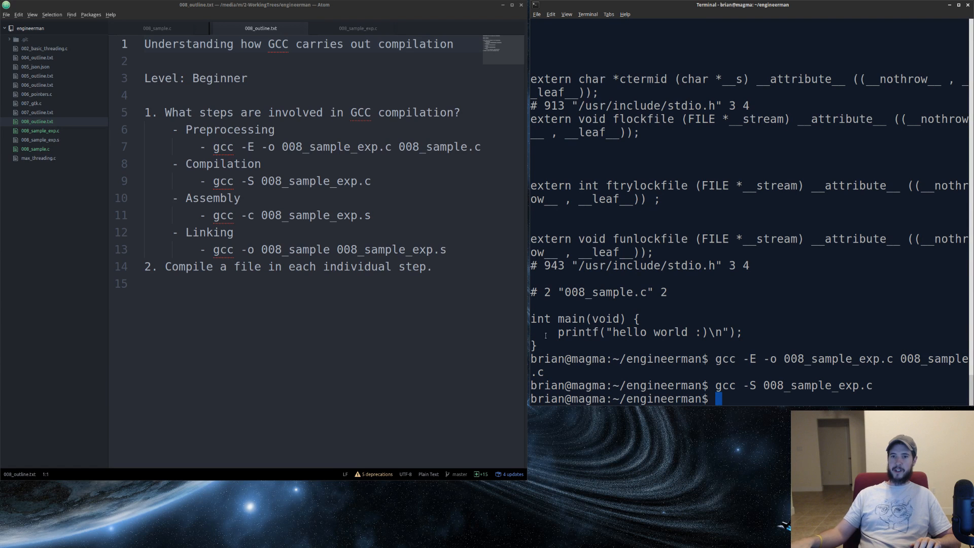
# Inspect 008_sample_exp.s showing main's instructions and the hello world string, then return to 008_outline.txt.
pyautogui.click(39, 140)
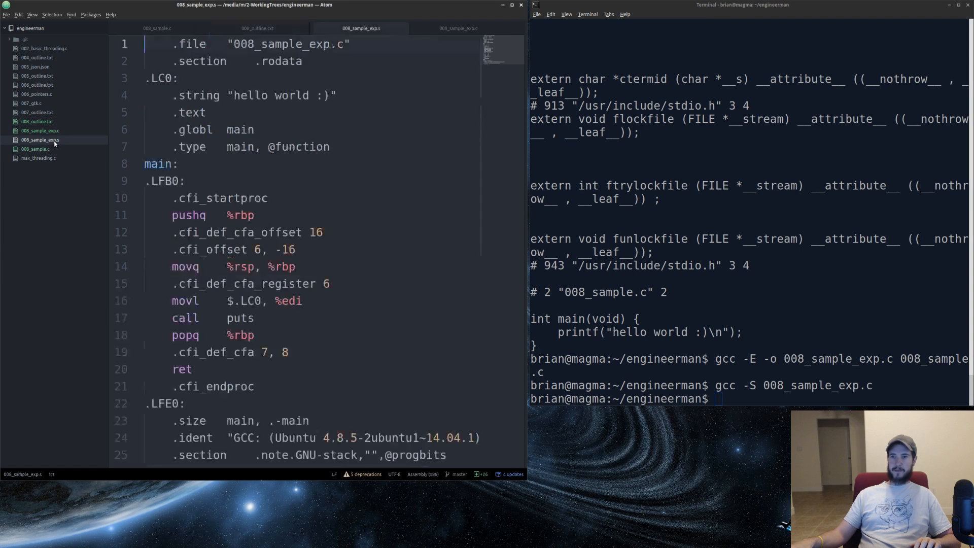
pyautogui.scroll(-3)
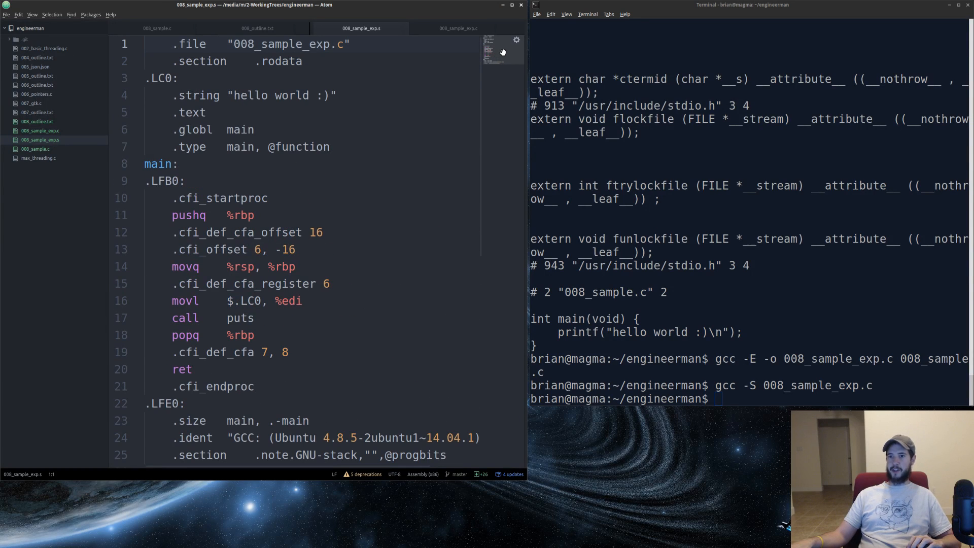
pyautogui.scroll(-3)
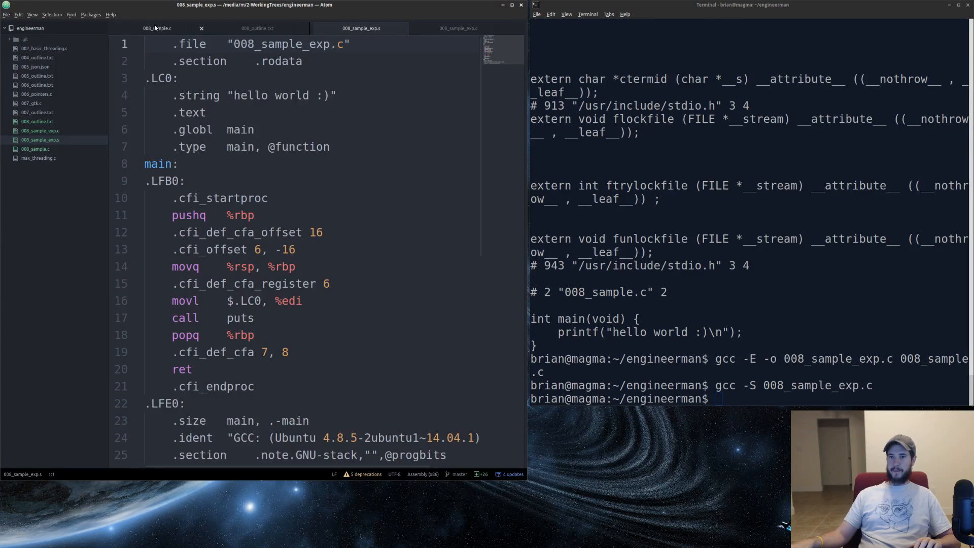
pyautogui.click(256, 28)
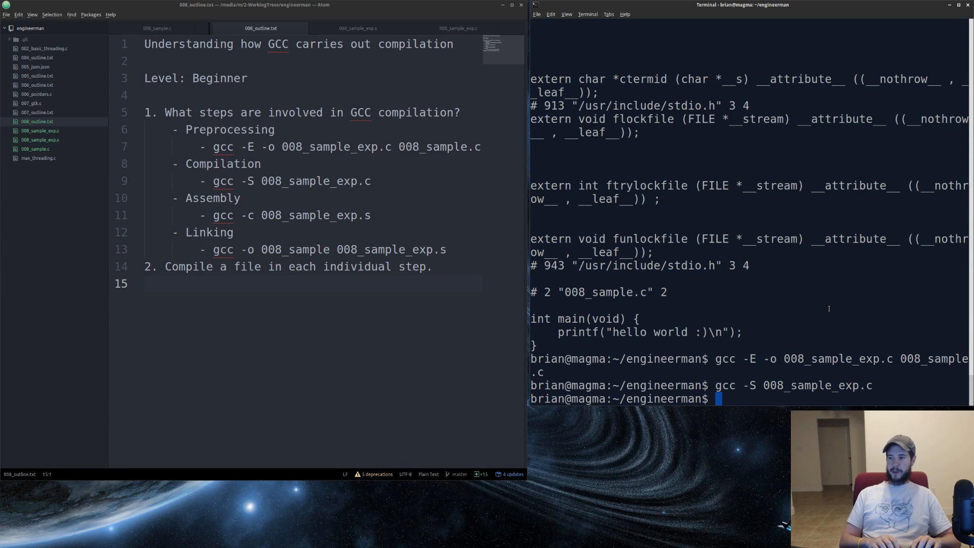
# Run gcc -c 008_sample_exp.s to produce 008_sample_exp.o, view it briefly, then return to the outline.
pyautogui.write('gcc -')
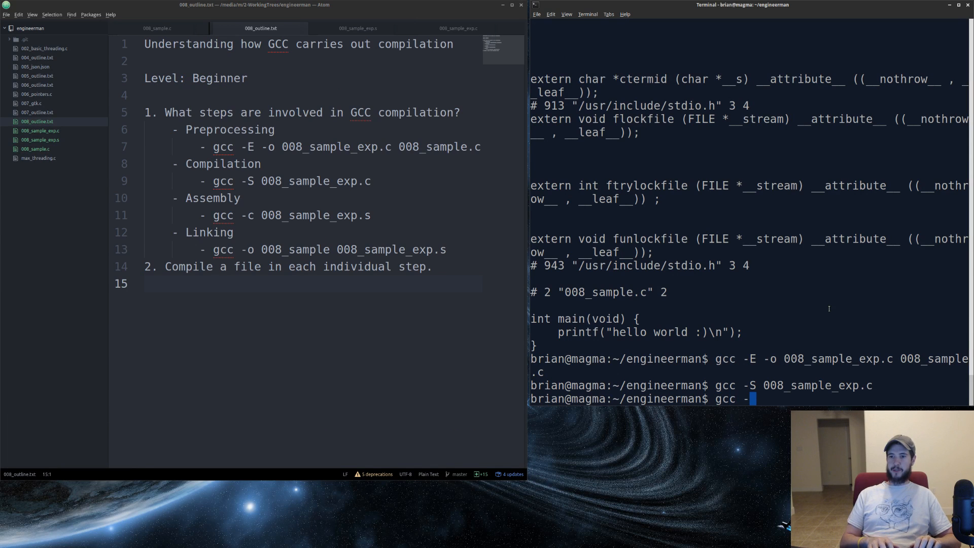
pyautogui.write('c 008_sa')
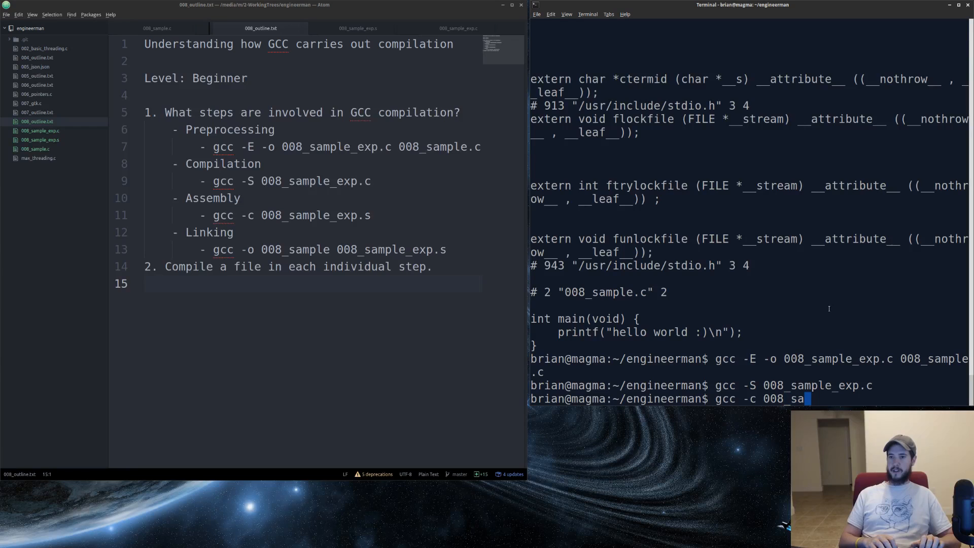
pyautogui.write('mple_exp.s')
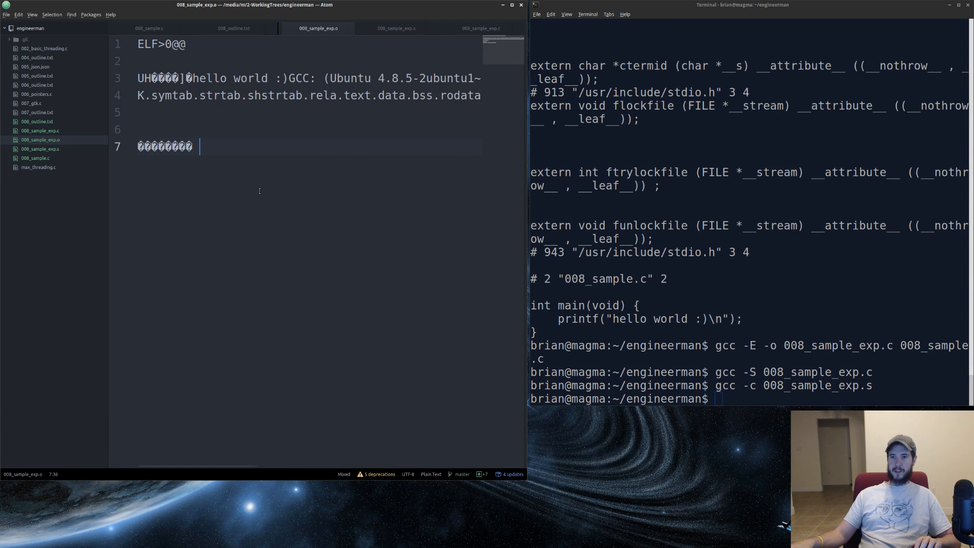
pyautogui.click(233, 29)
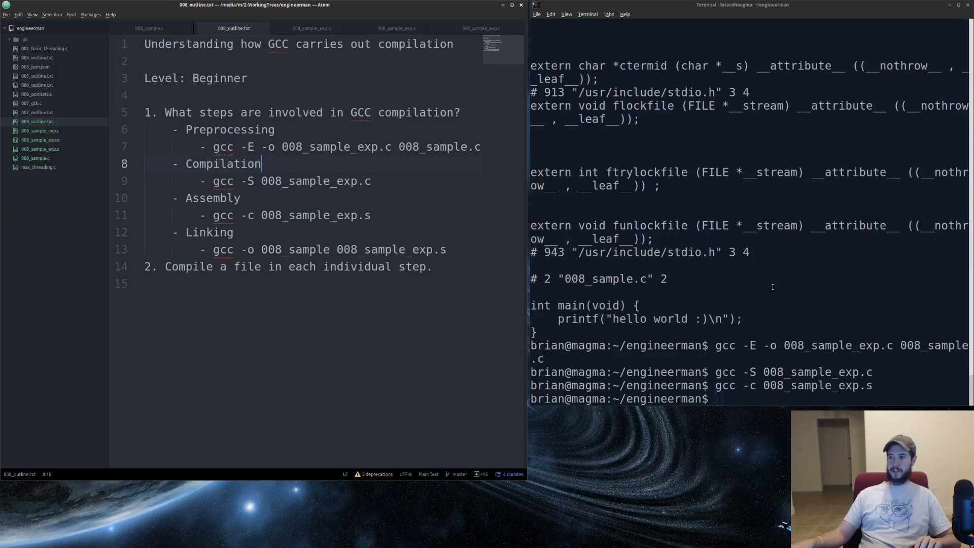
# Run gcc -o 008_sample 008_sample_exp.o to link the executable 008_sample.
pyautogui.write('g')
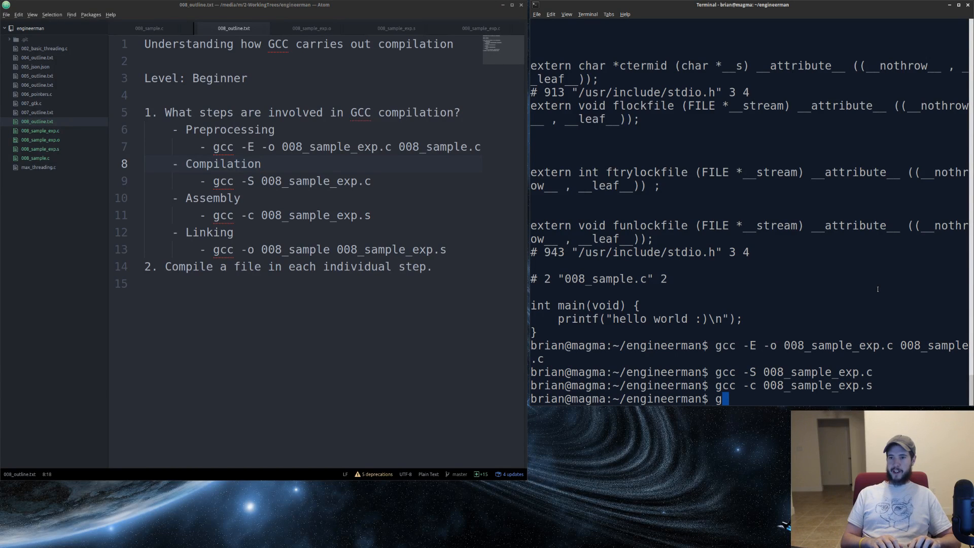
pyautogui.write('cc')
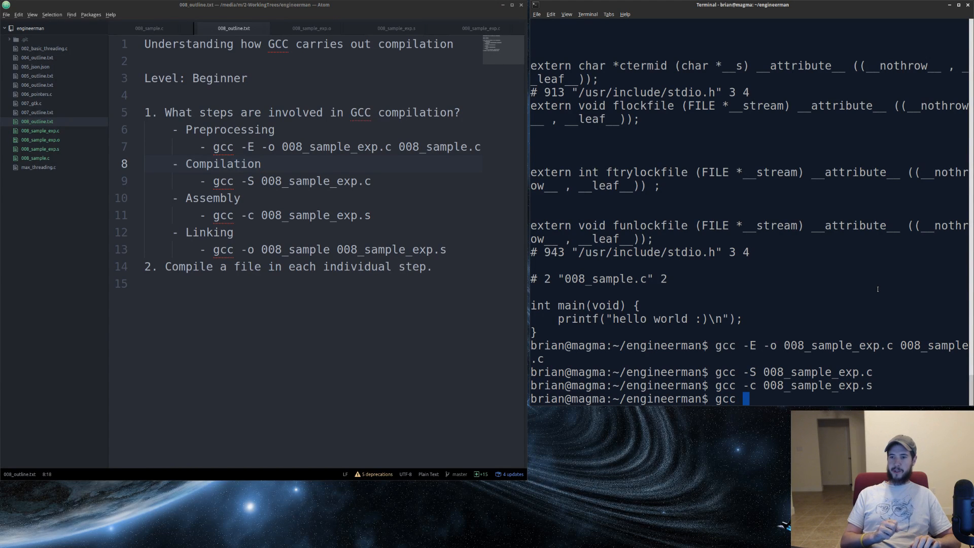
pyautogui.write('-o 0')
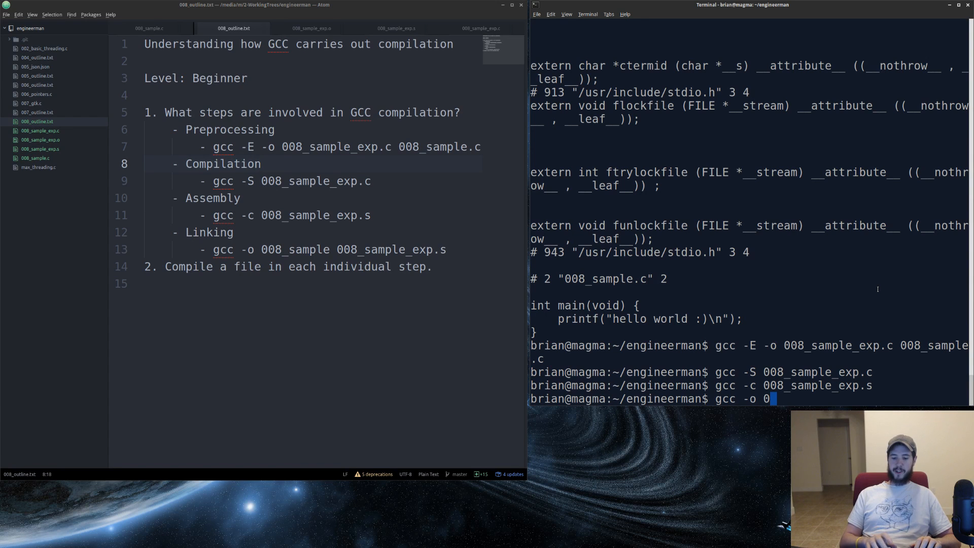
pyautogui.write('08_')
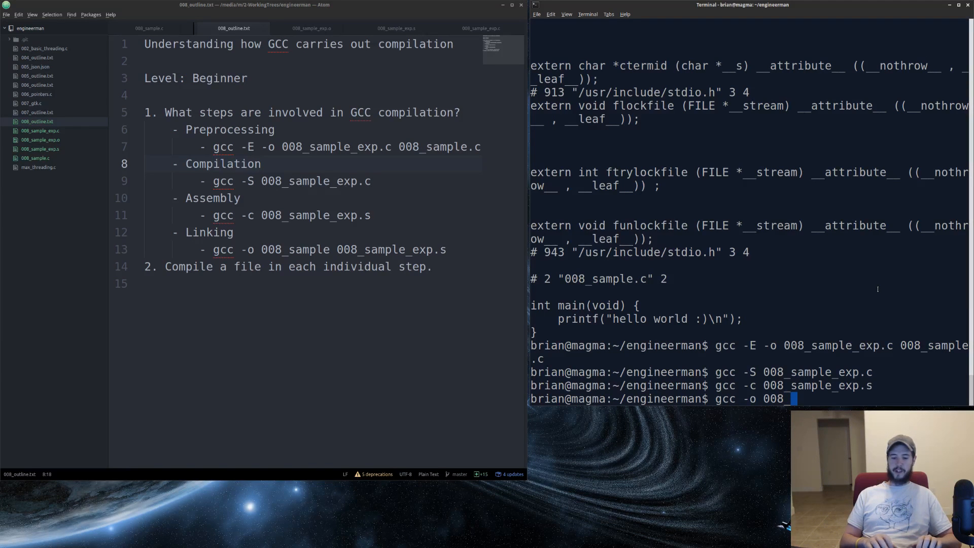
pyautogui.write('sample')
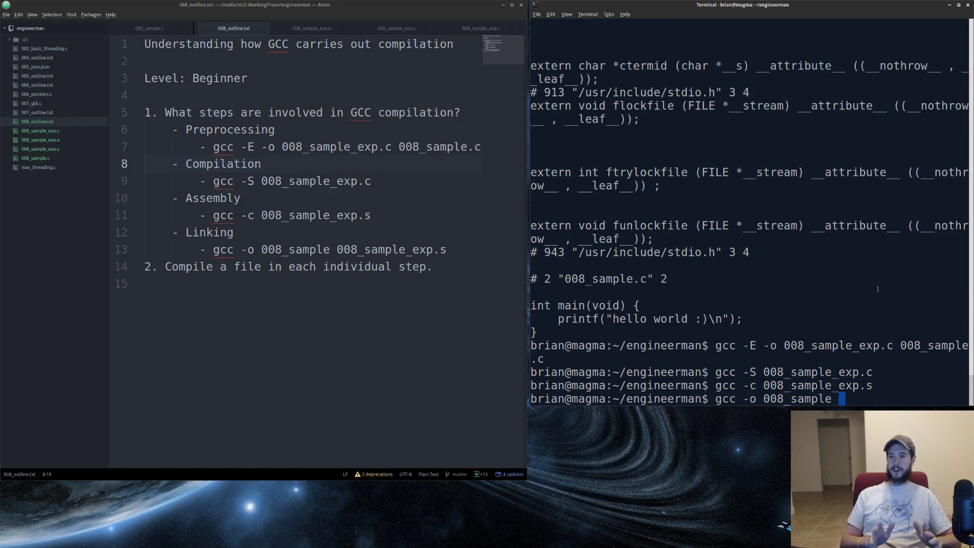
pyautogui.write('008_sample_exp.o')
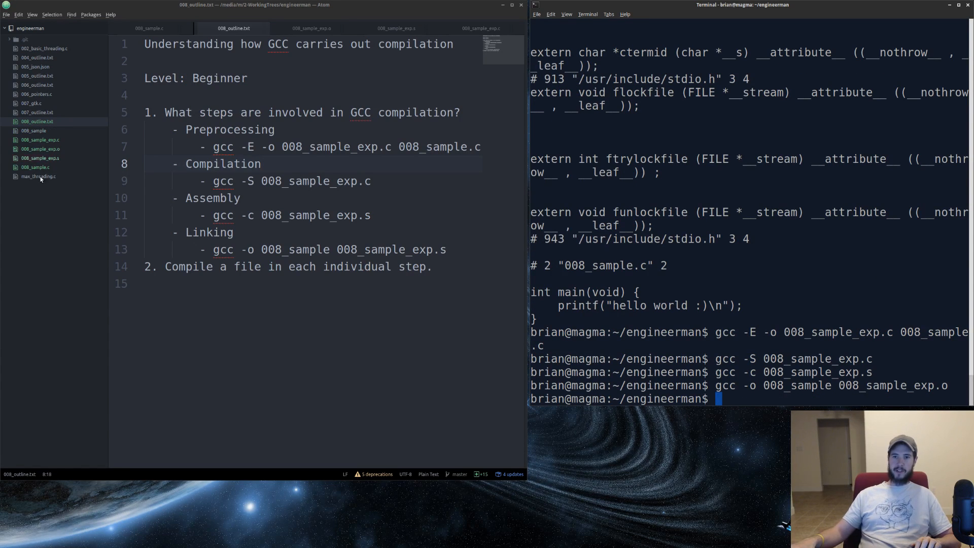
# Run the linked program with ./008_sample.
pyautogui.write('./008_sample')
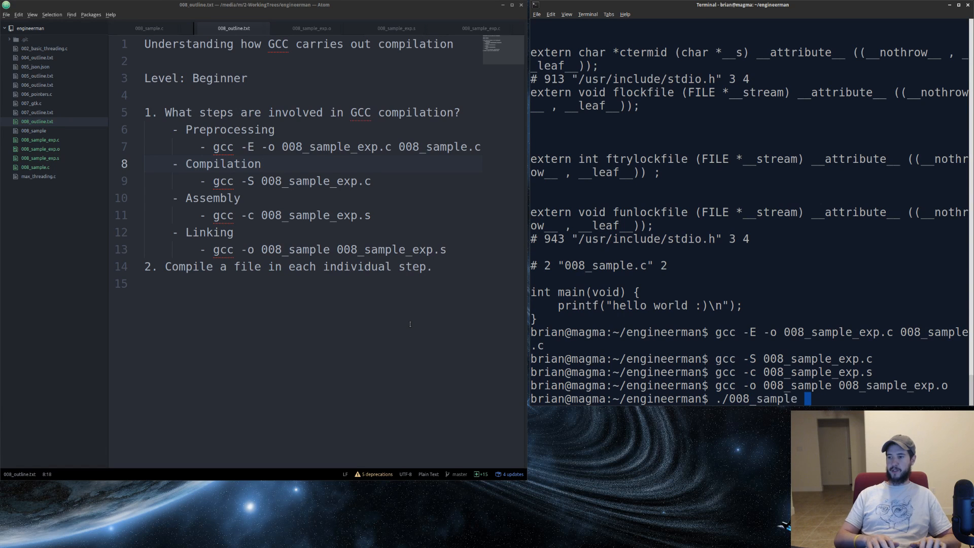